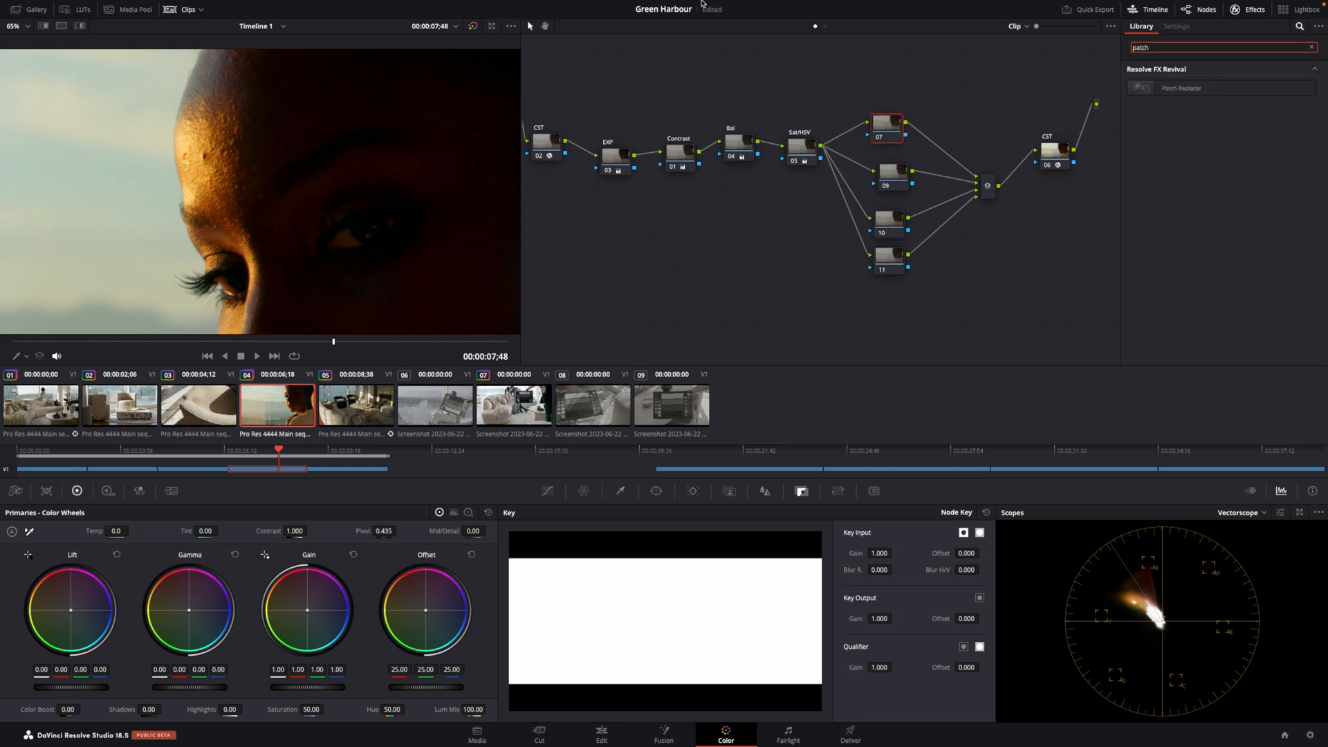
- Drop Patch Replacer onto node 07 of the face clip, revealing its settings and on-screen patch region
left_click(1175, 27)
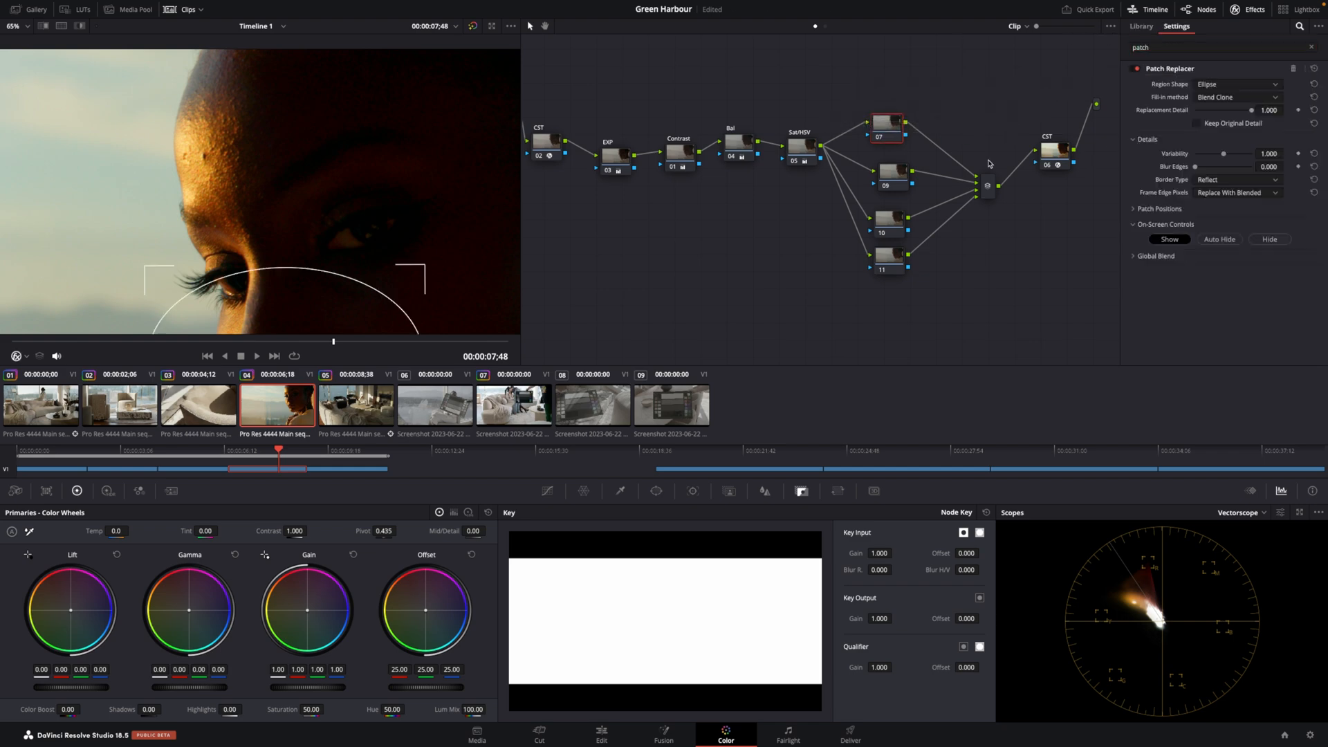